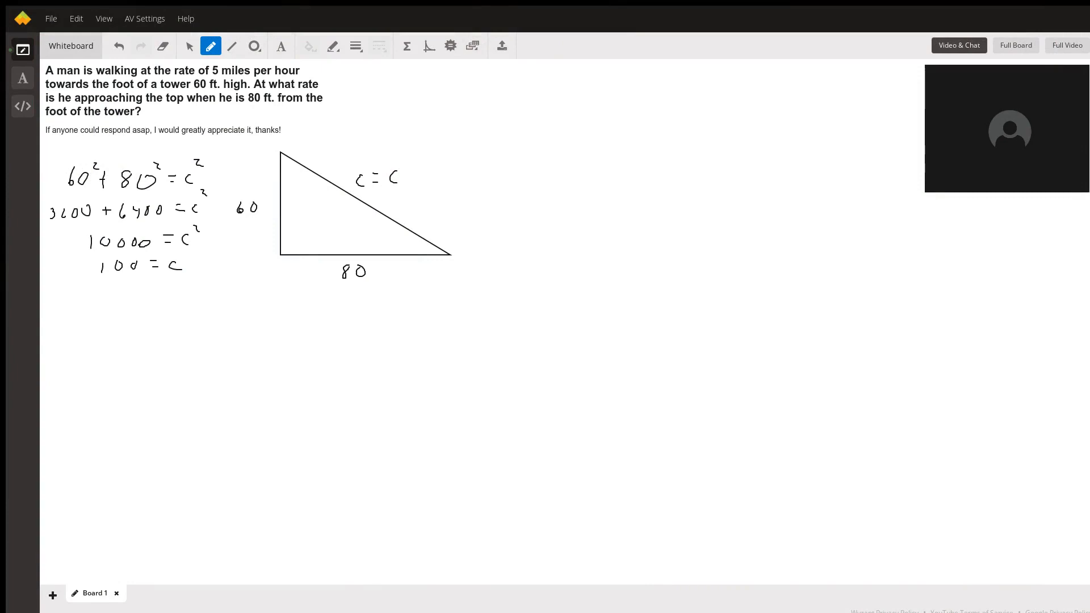
mouse_move(466, 250)
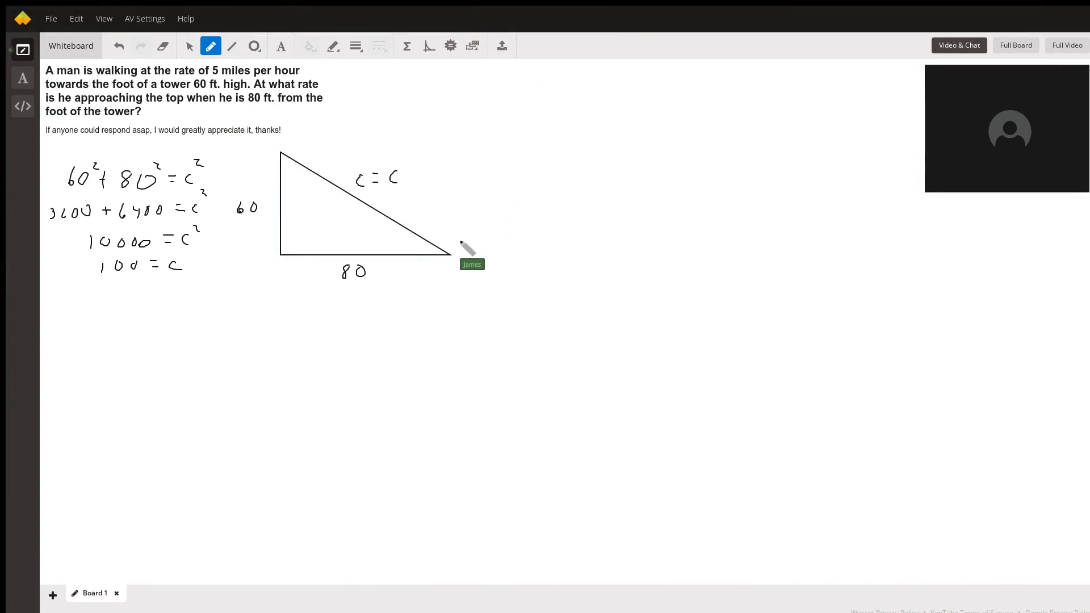
mouse_move(376, 122)
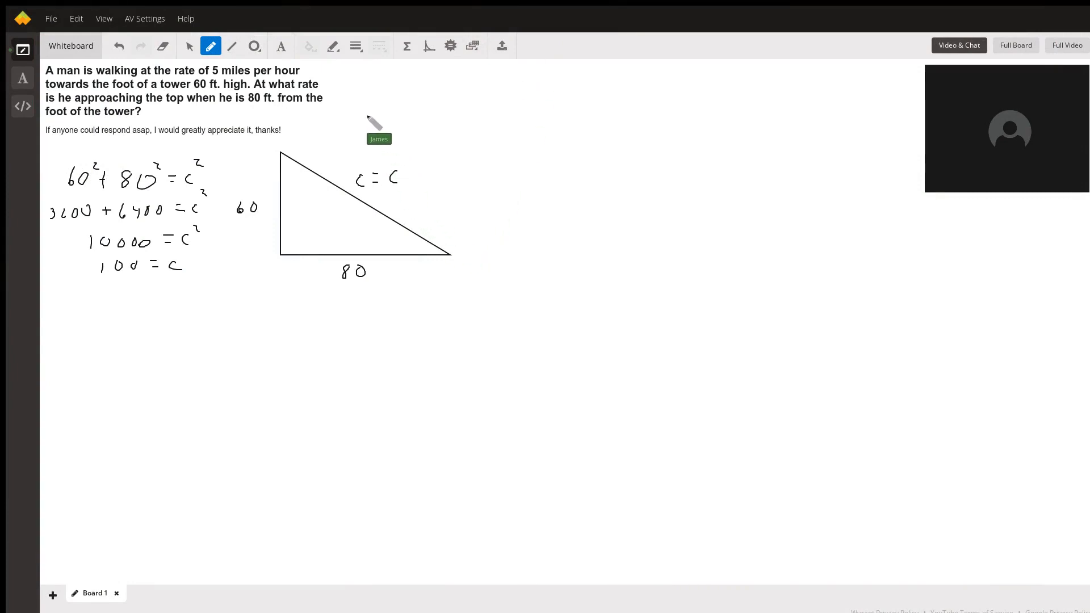
mouse_move(268, 76)
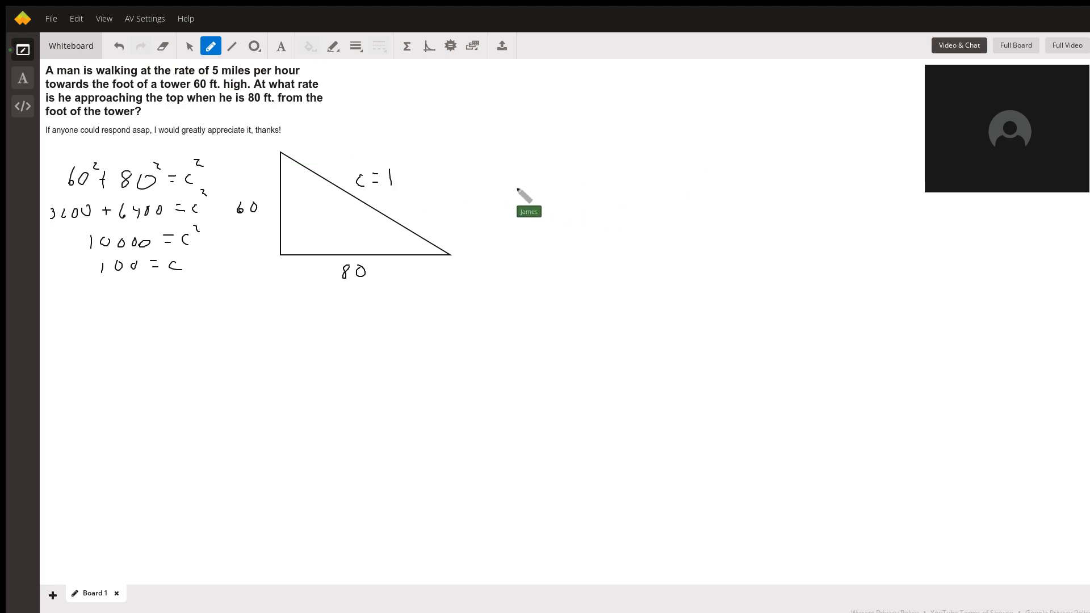
Label the triangle sides a = 60, b = 80, c = 100 and write a² + b² = c²
drag(395, 178, 417, 180)
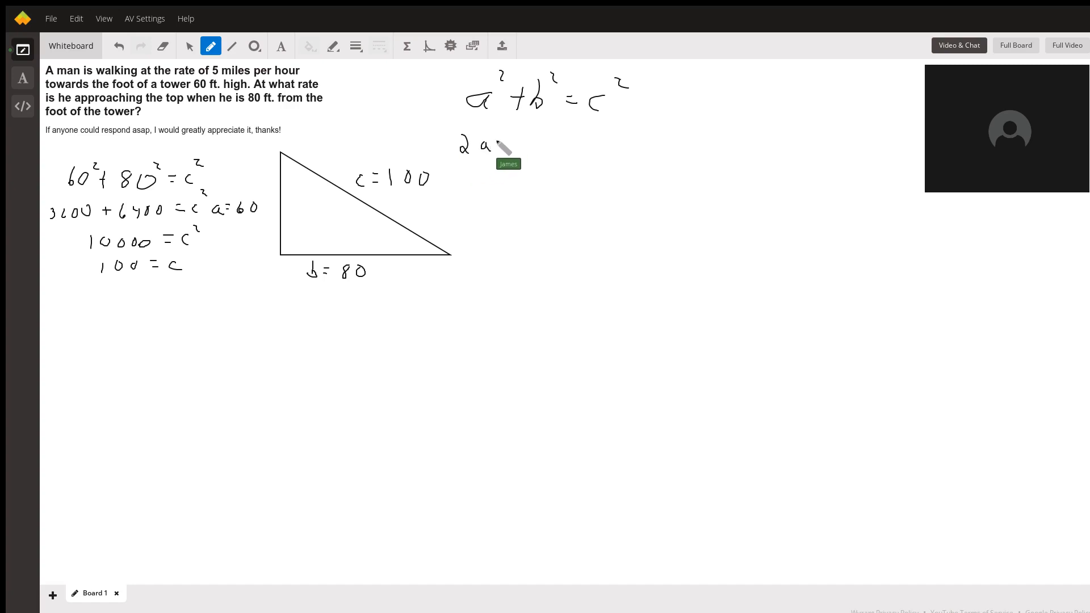
Write 2a da/dt + 2b db/dt = 2c dc/dt beneath a² + b² = c²
drag(504, 138, 514, 129)
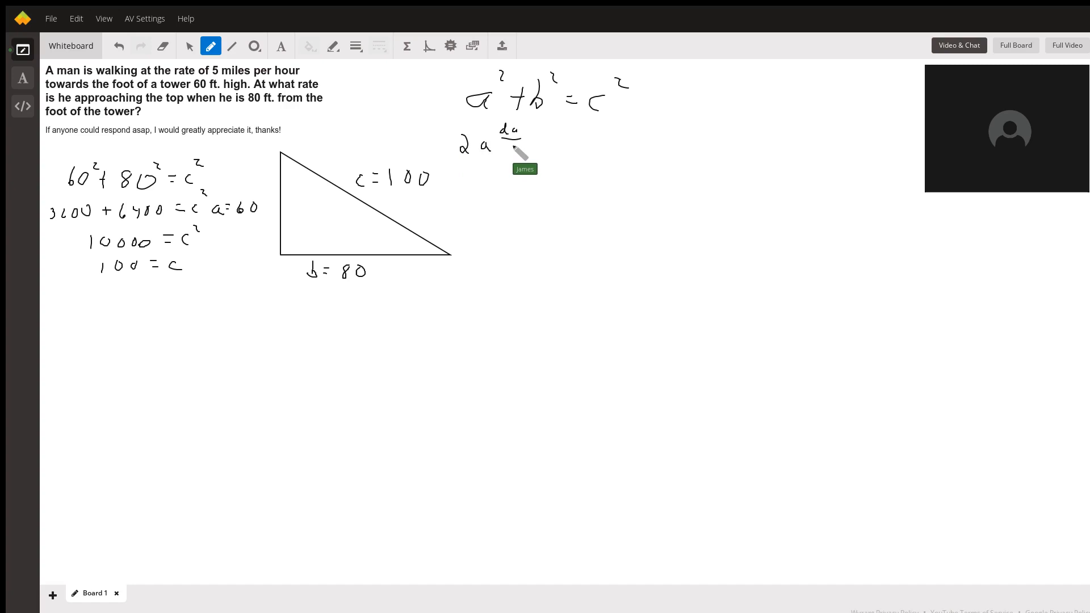
drag(511, 143, 538, 143)
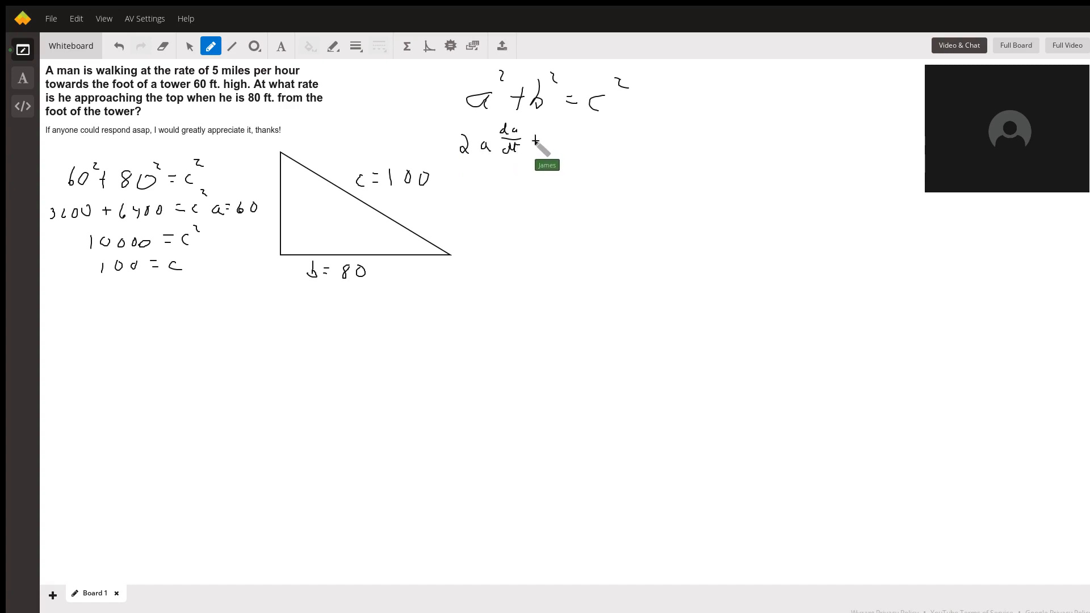
drag(550, 143, 573, 143)
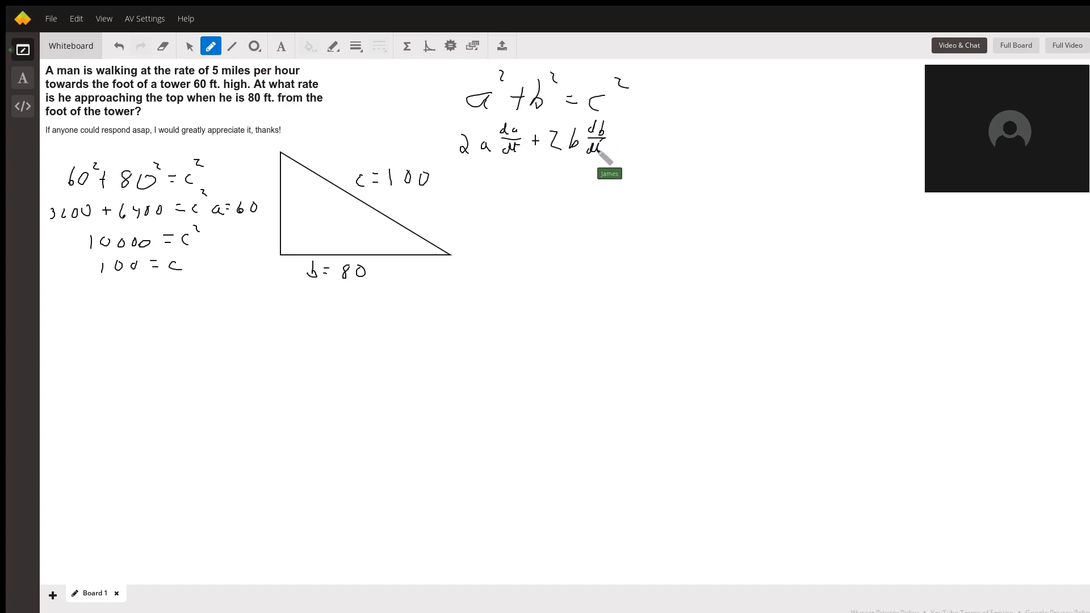
drag(612, 143, 626, 143)
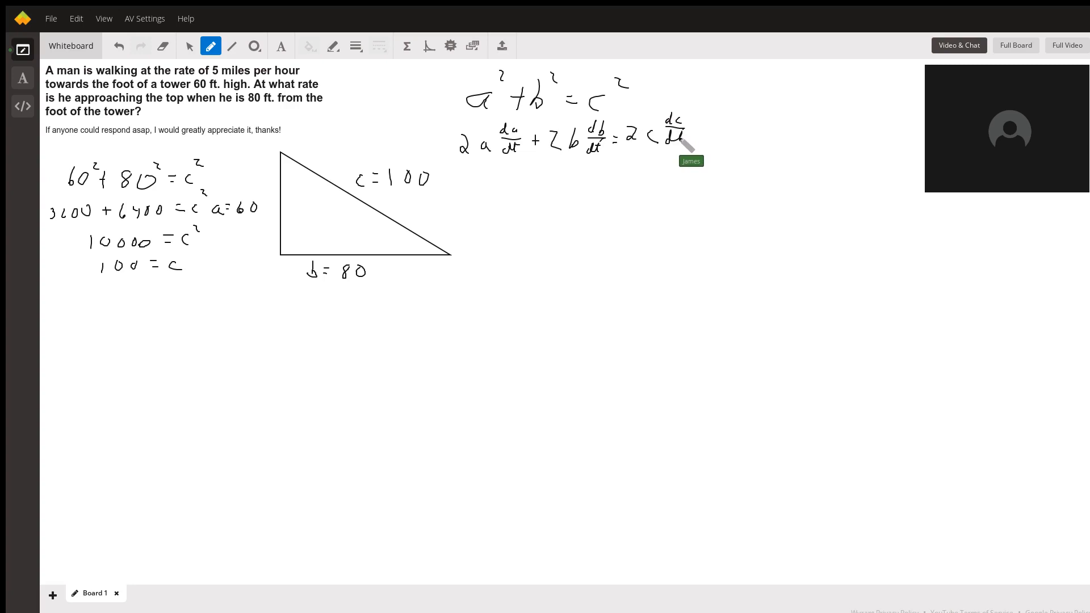
mouse_move(294, 250)
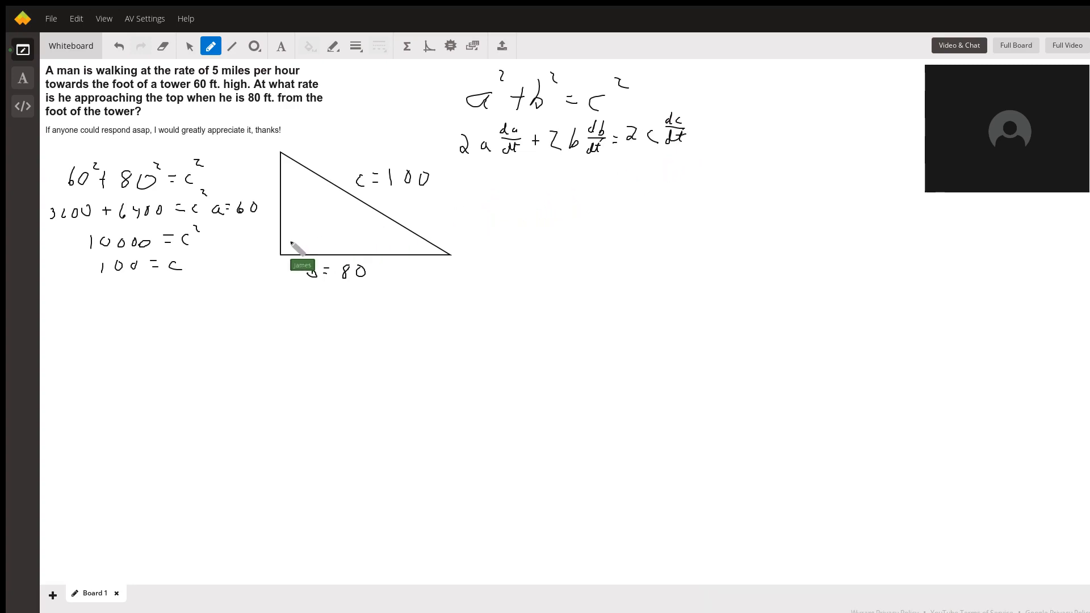
mouse_move(524, 164)
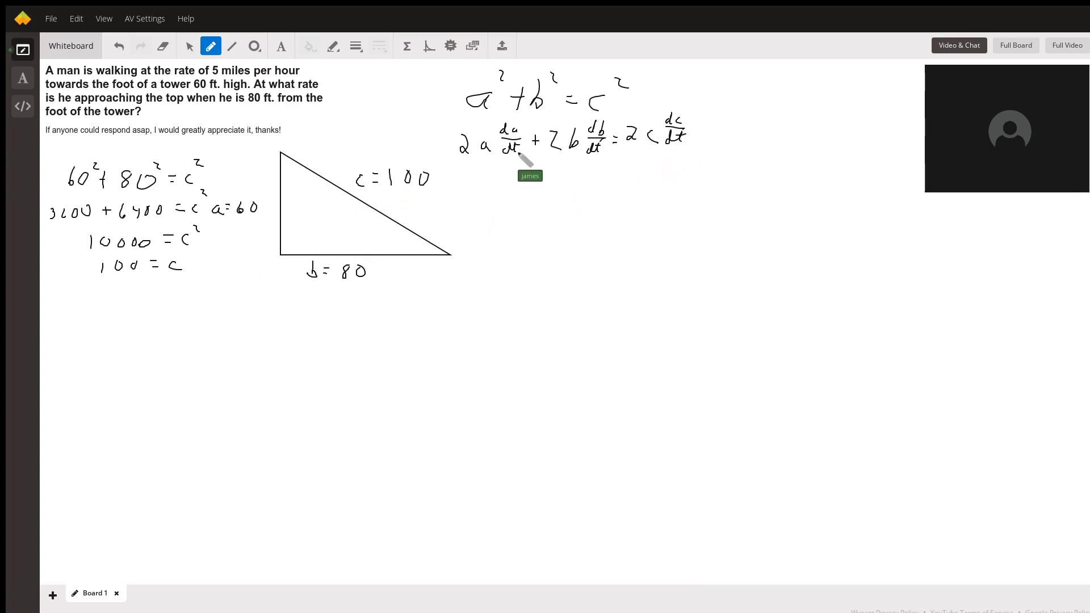
mouse_move(509, 194)
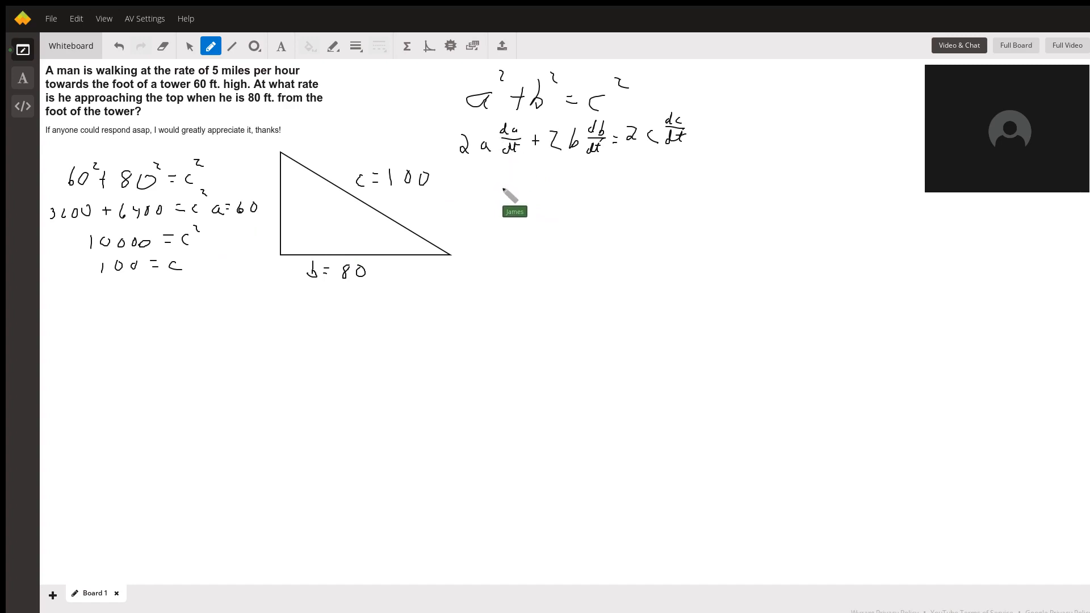
mouse_move(553, 184)
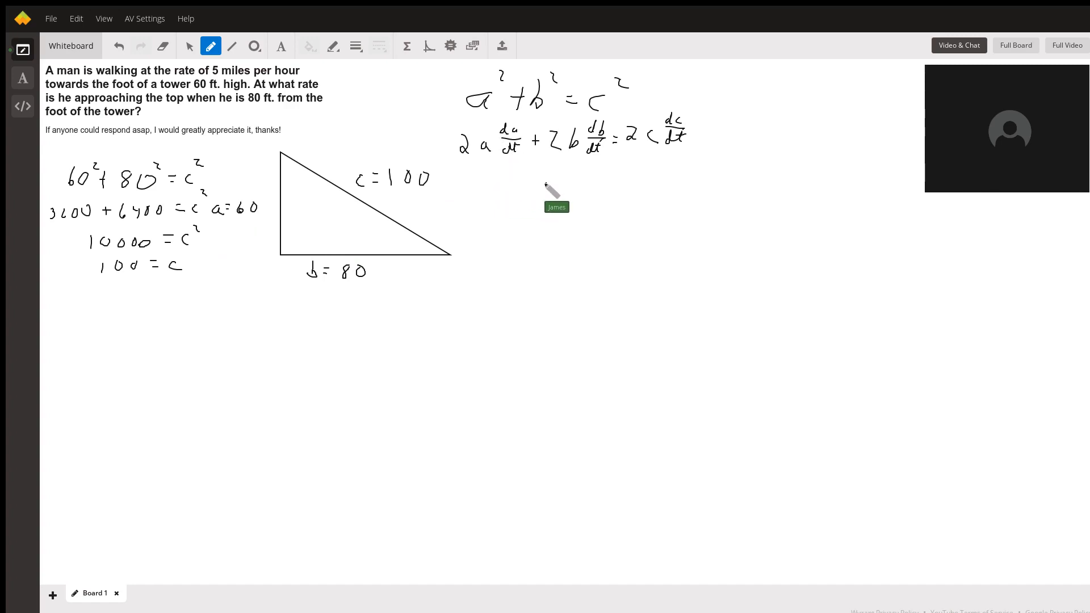
Write the reduced line 2b db/dt = 2c dc/dt, dropping the a term
drag(540, 197, 570, 191)
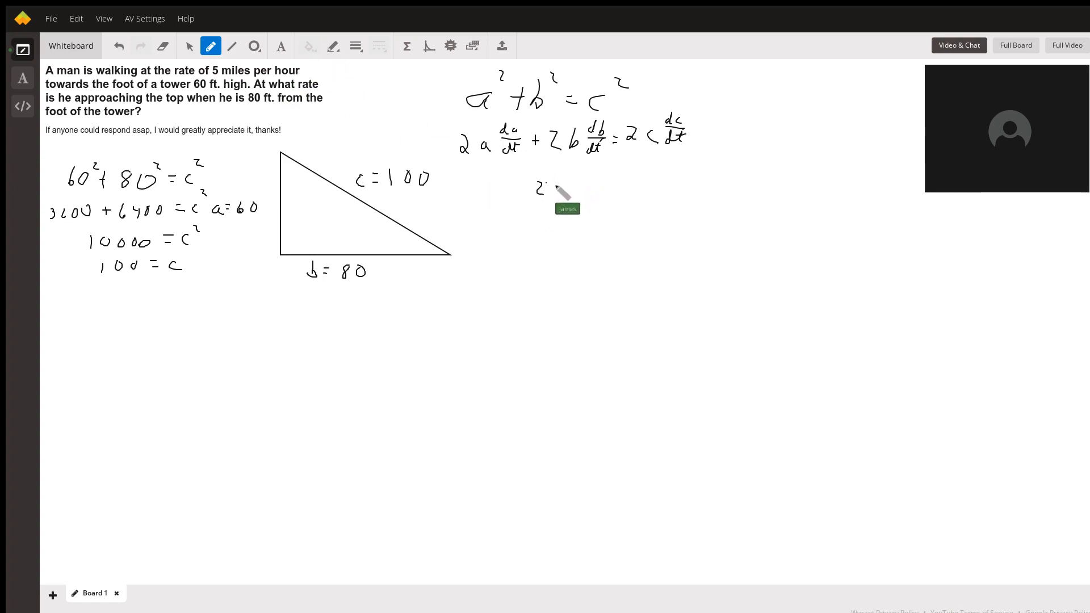
drag(547, 189, 580, 186)
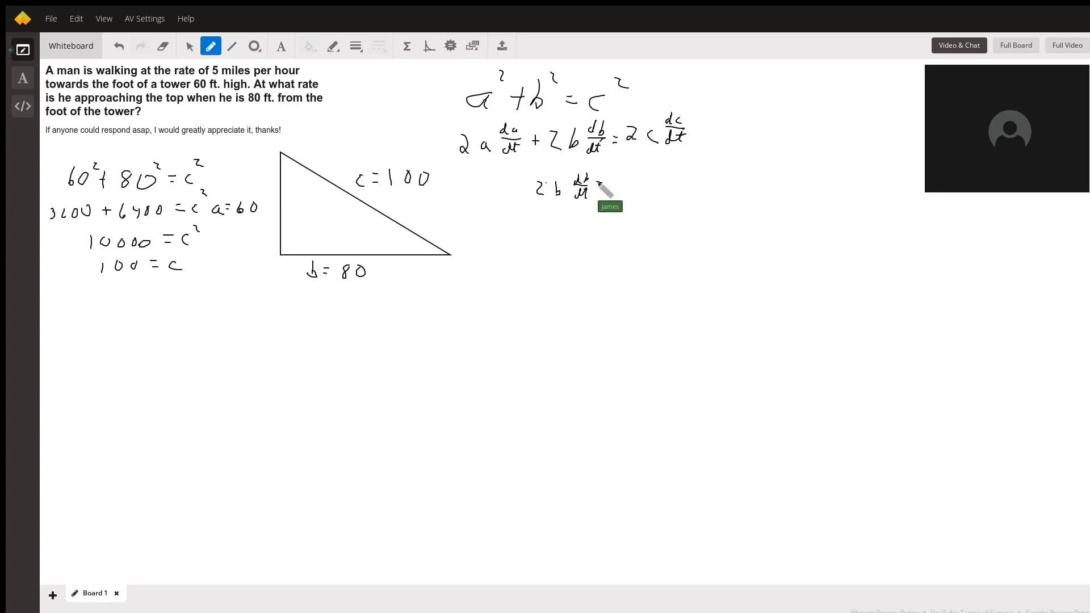
drag(598, 191, 643, 191)
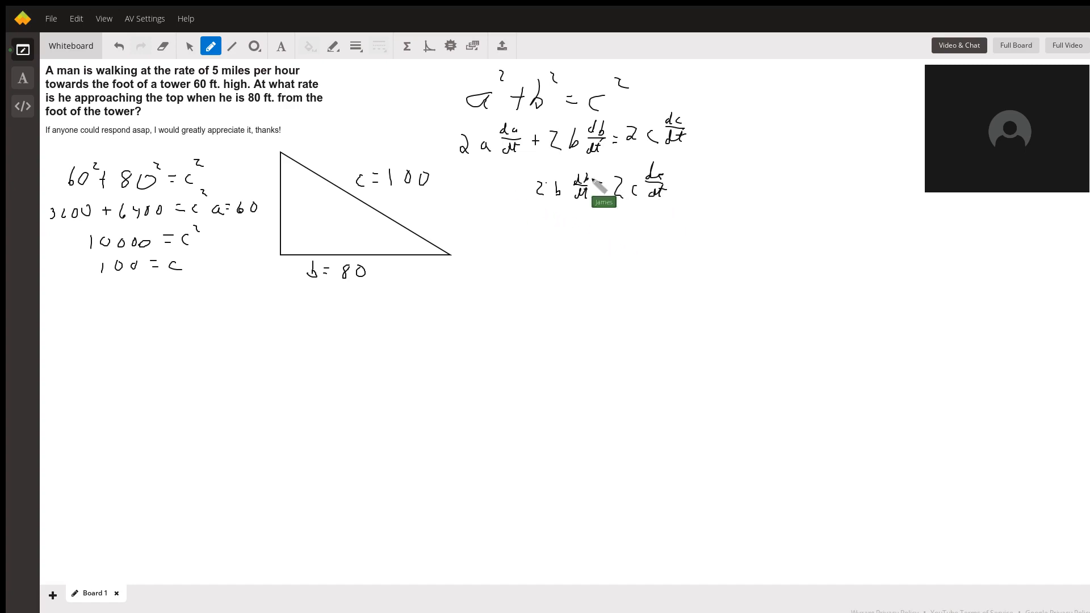
mouse_move(557, 243)
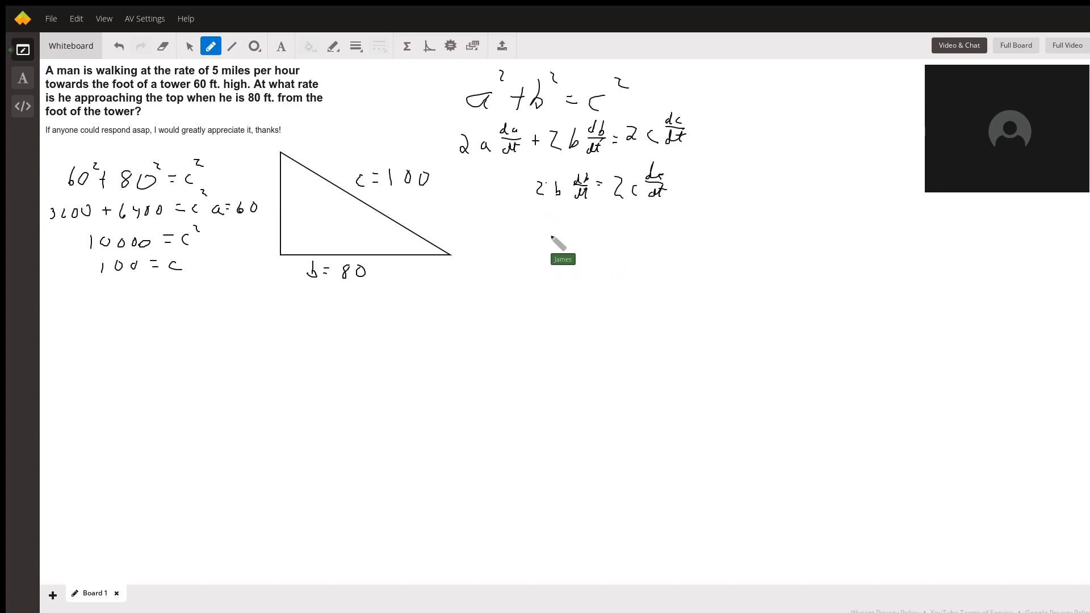
mouse_move(555, 233)
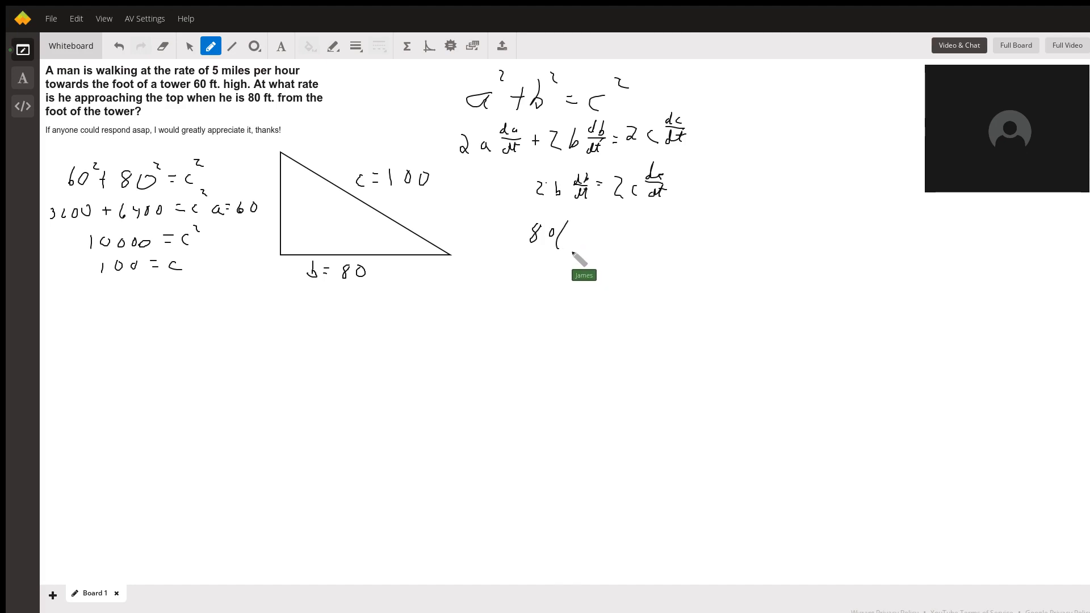
Write the substituted line 80(5) = 100 dc/dt
drag(563, 239, 583, 236)
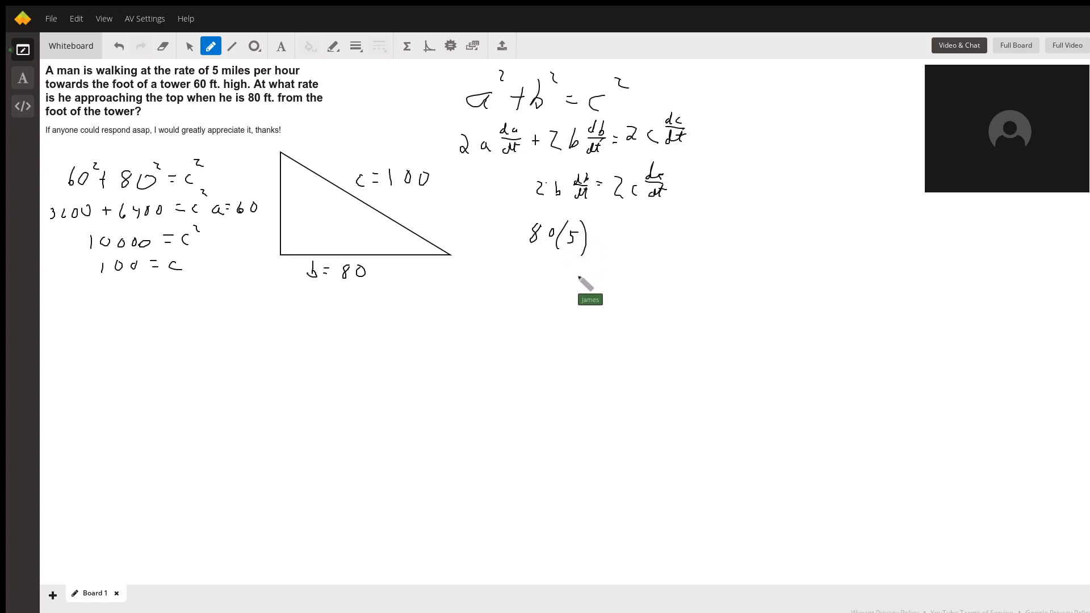
mouse_move(610, 239)
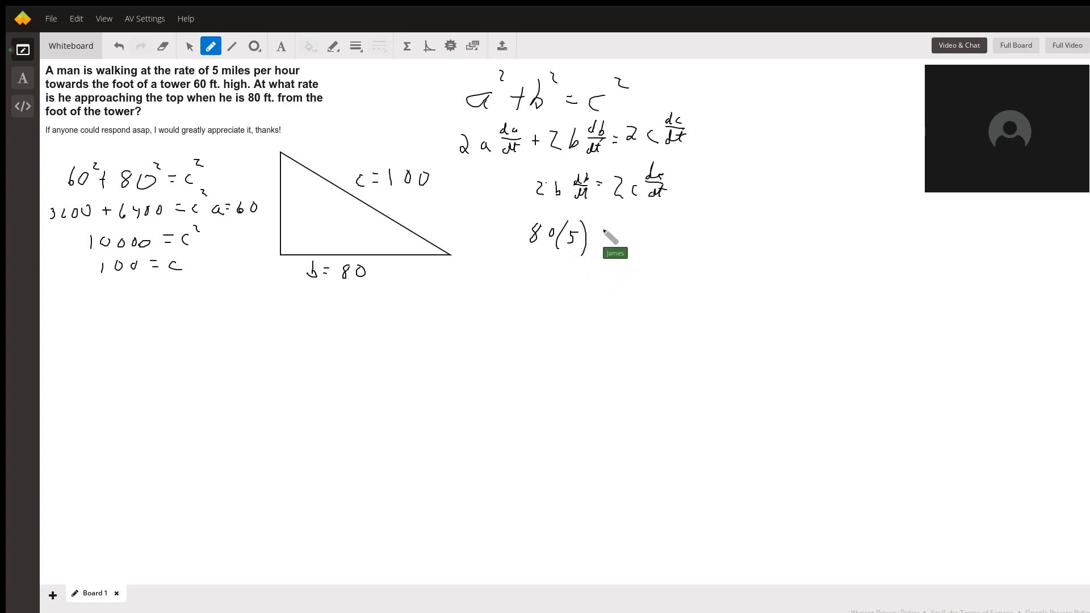
drag(594, 236, 629, 243)
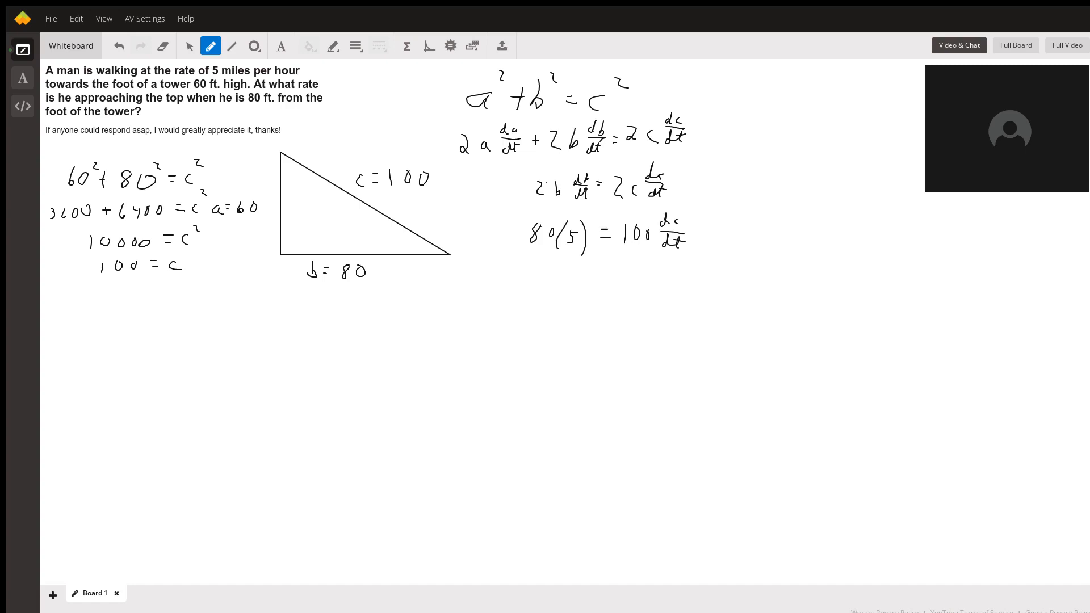
mouse_move(689, 251)
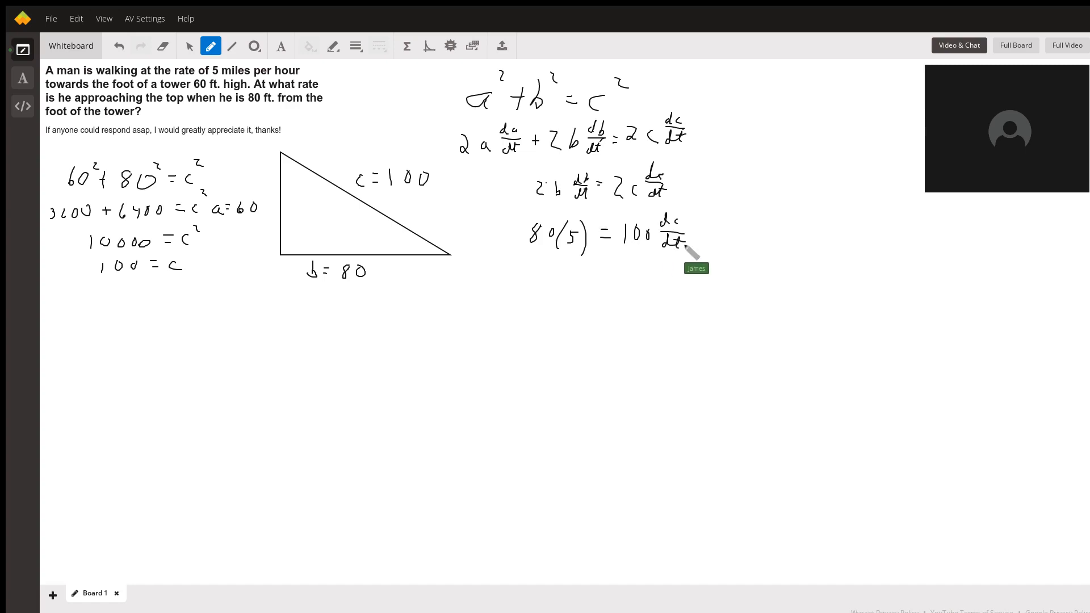
mouse_move(649, 385)
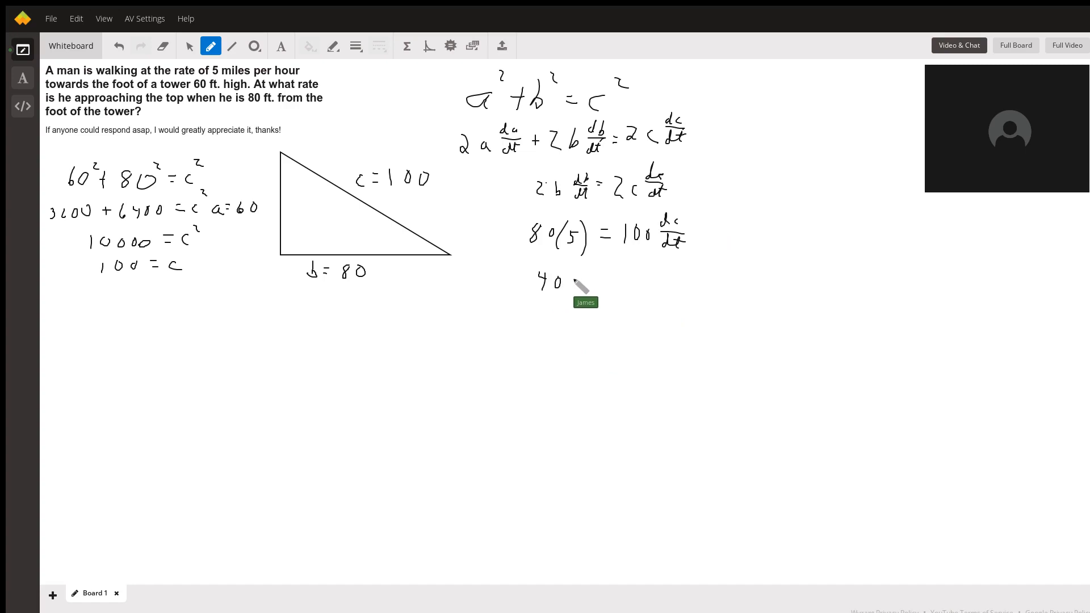
Write 400 = 100 dc/dt and the final answer 4 mph = dc/dt
drag(563, 281, 612, 281)
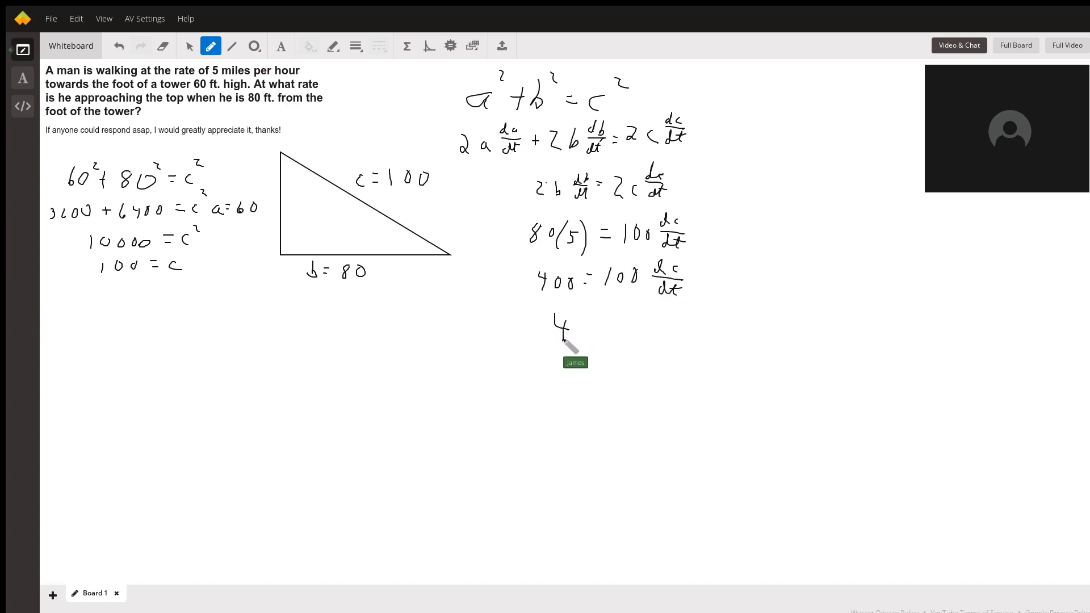
drag(583, 324, 622, 317)
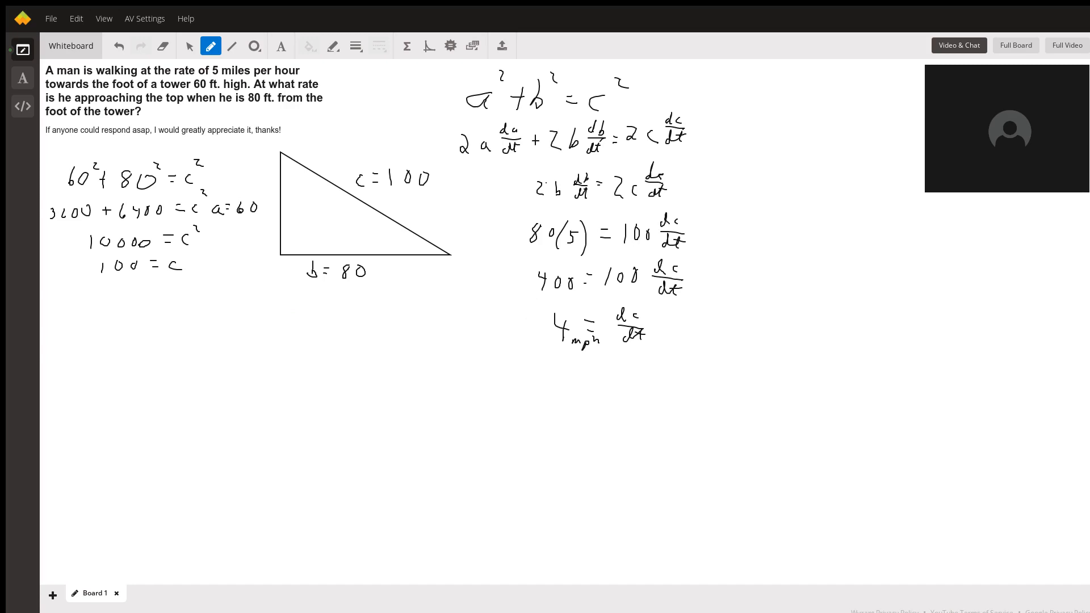
mouse_move(281, 157)
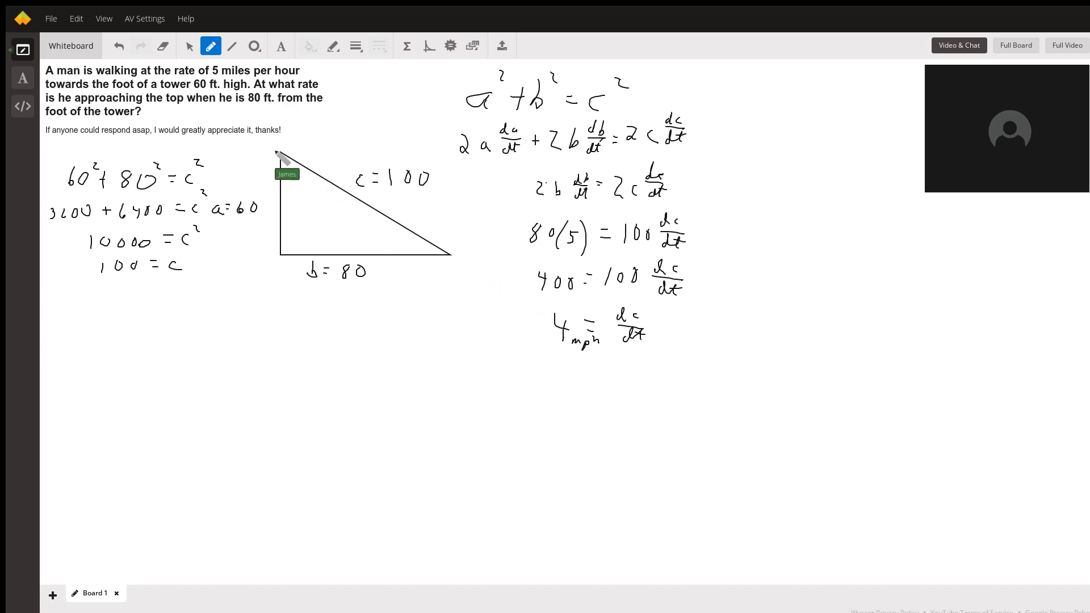